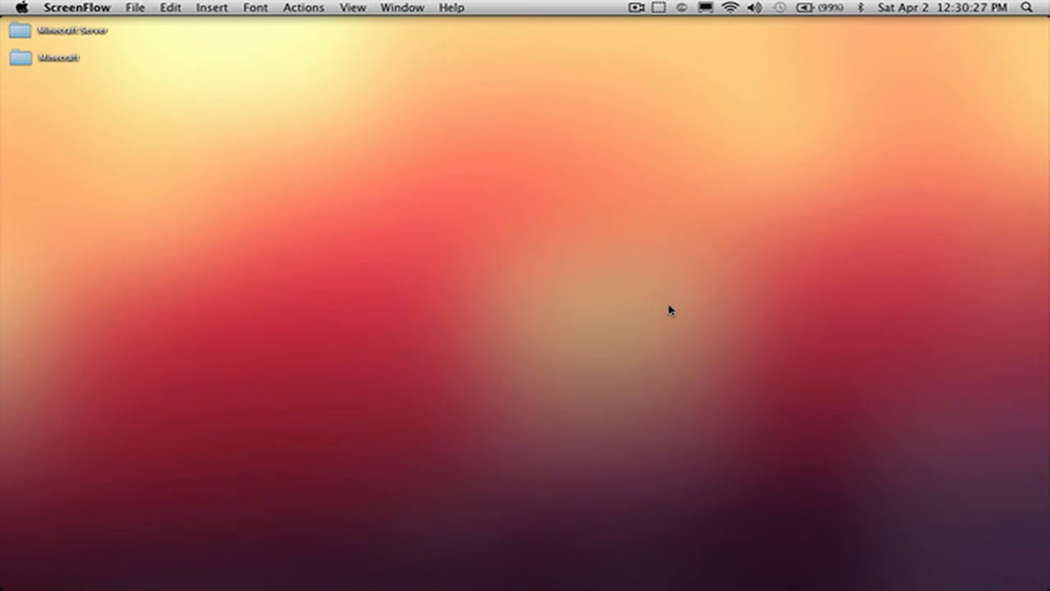
{"action": "mouse_move", "coordinate": [608, 210]}
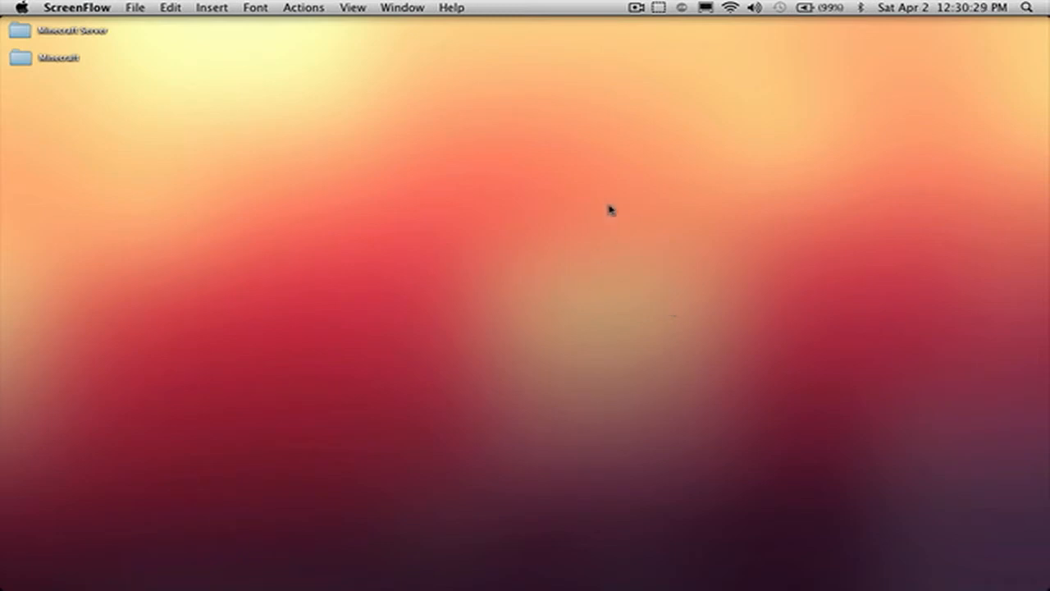
Open the AirPort connection's advanced network settings to view the TCP/IP router address
{"action": "left_click", "coordinate": [752, 13]}
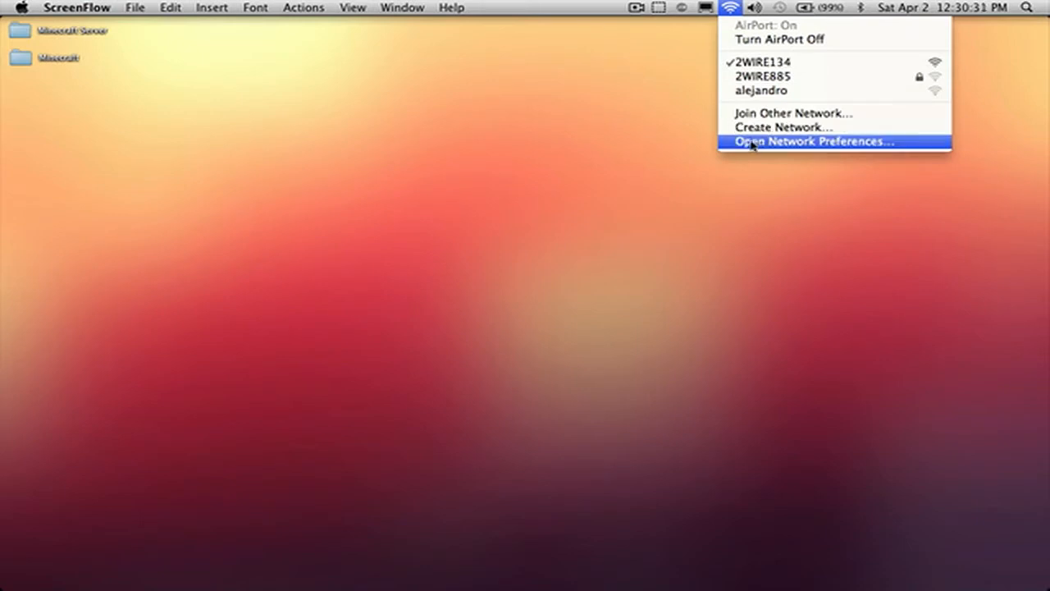
{"action": "left_click", "coordinate": [814, 145]}
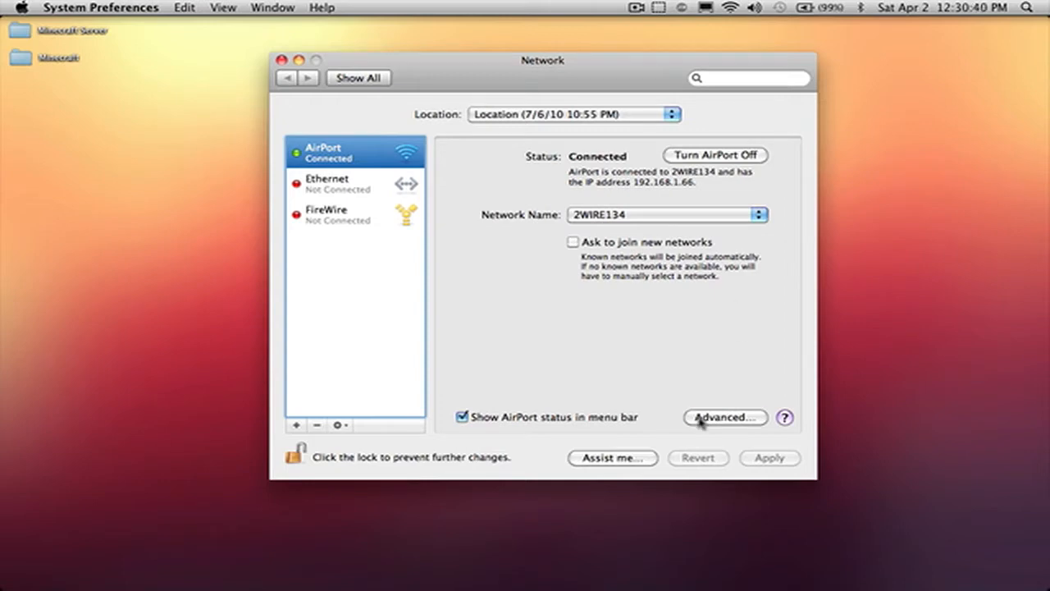
{"action": "left_click", "coordinate": [724, 417]}
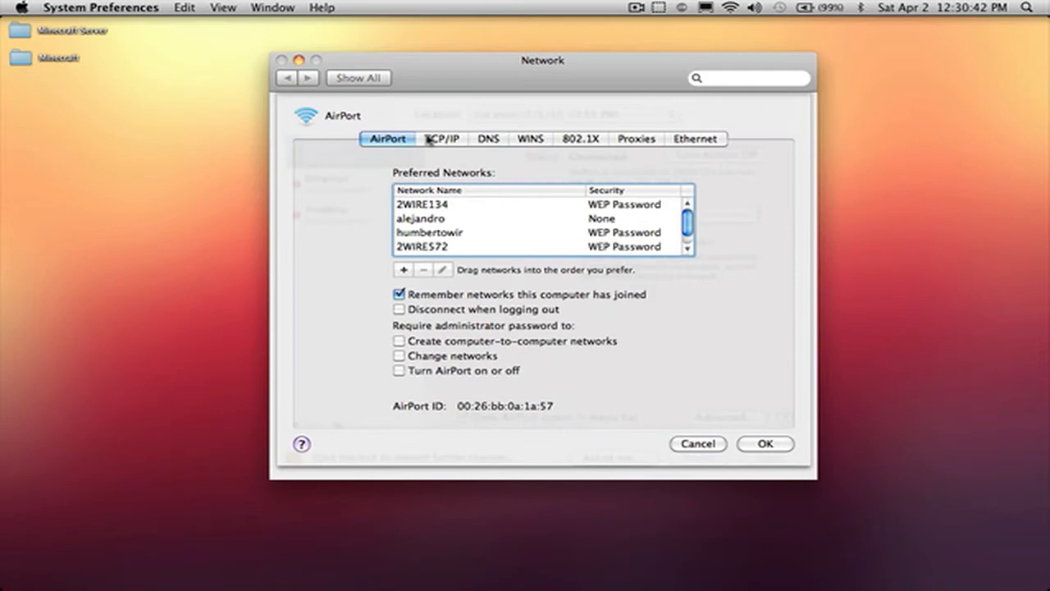
{"action": "left_click", "coordinate": [443, 138]}
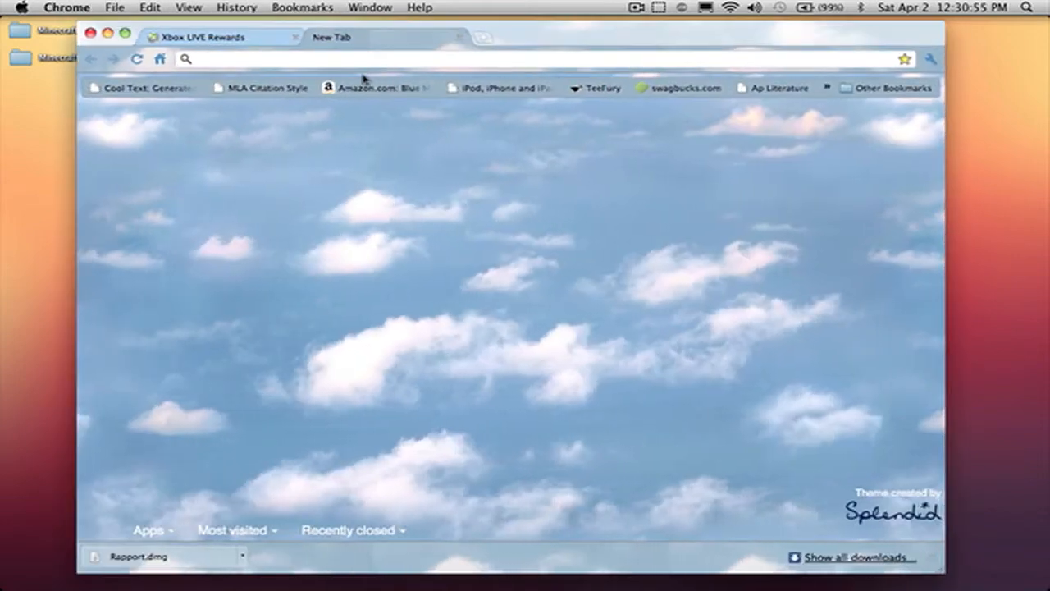
Load the router interface at 192.168.1.254 to reach the firewall summary
{"action": "type", "text": "192.168.1.254"}
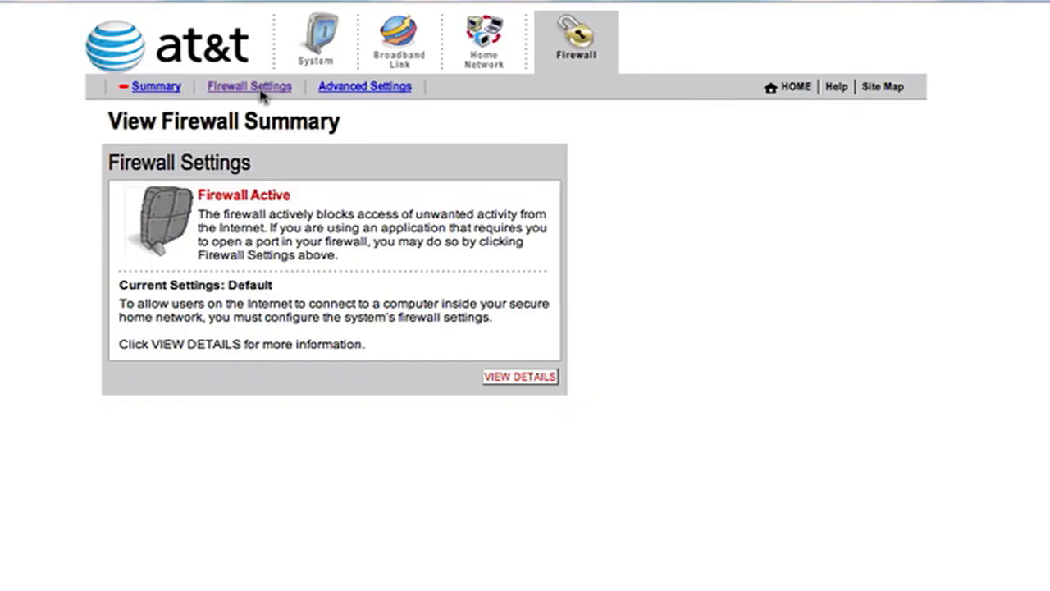
Open Firewall Settings and choose 'Allow individual application(s)' for the hosting computer
{"action": "left_click", "coordinate": [248, 86]}
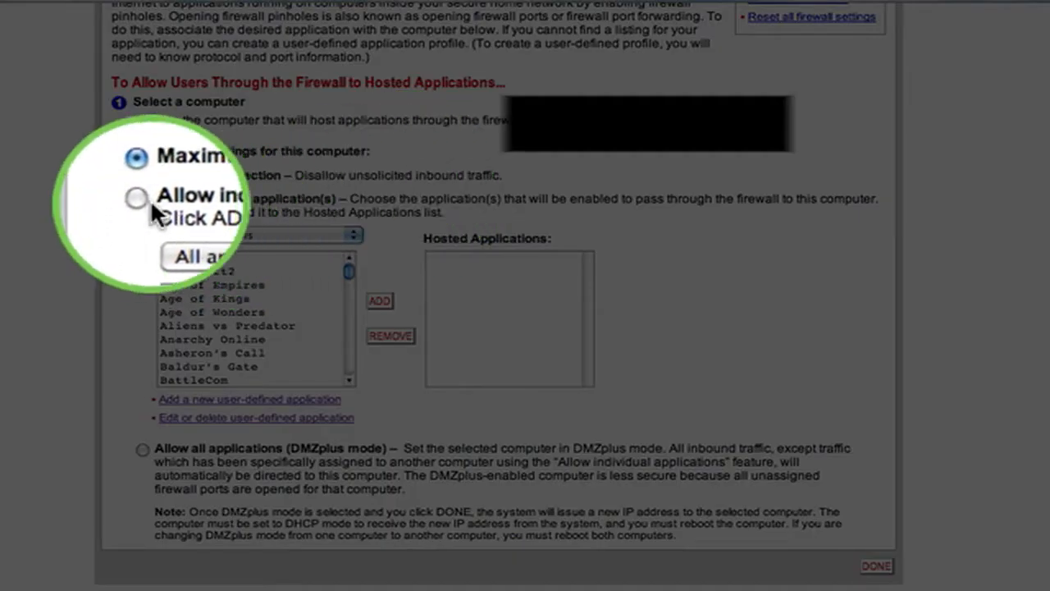
{"action": "left_click", "coordinate": [136, 198]}
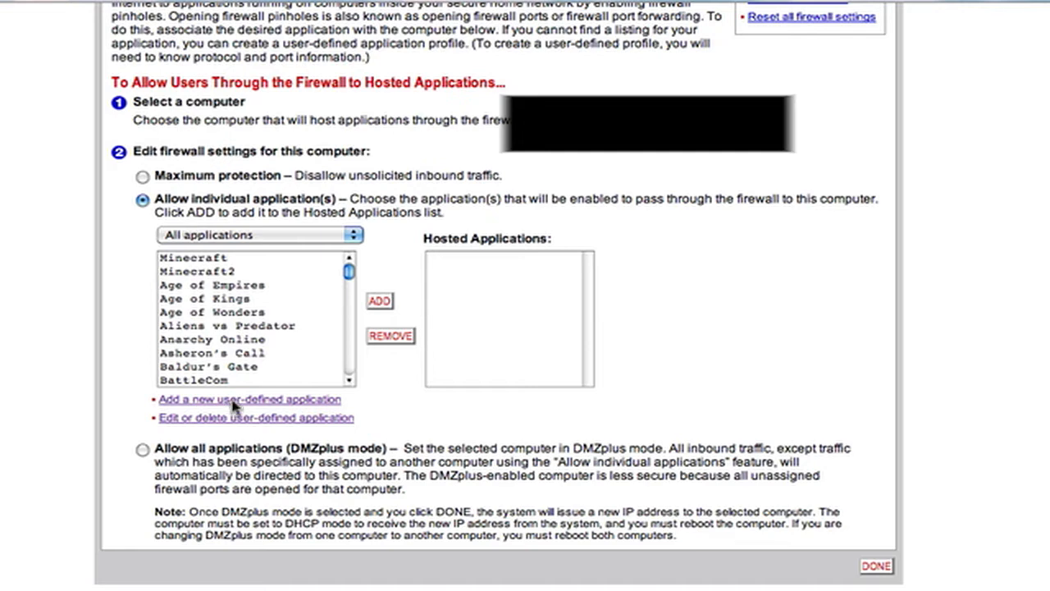
Define a user application named Minecraft for TCP port 25565
{"action": "left_click", "coordinate": [250, 399]}
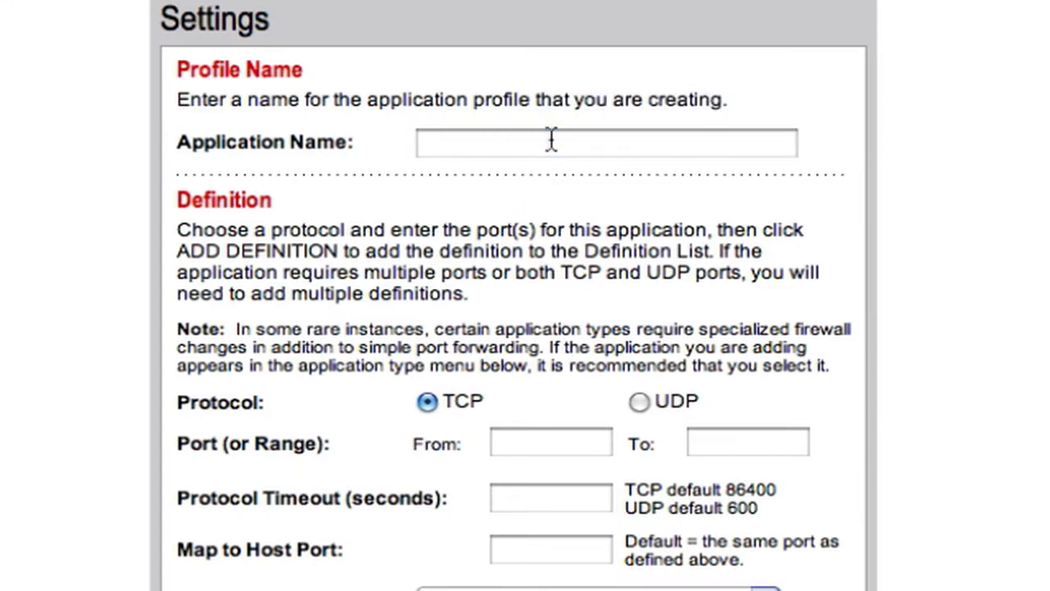
{"action": "type", "text": "Mine"}
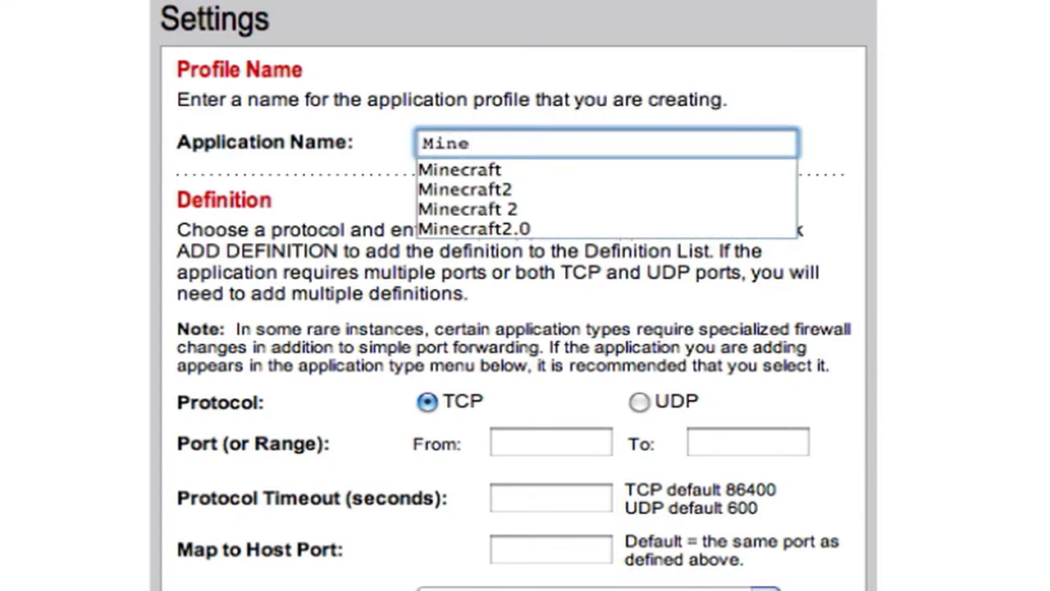
{"action": "left_click", "coordinate": [460, 169]}
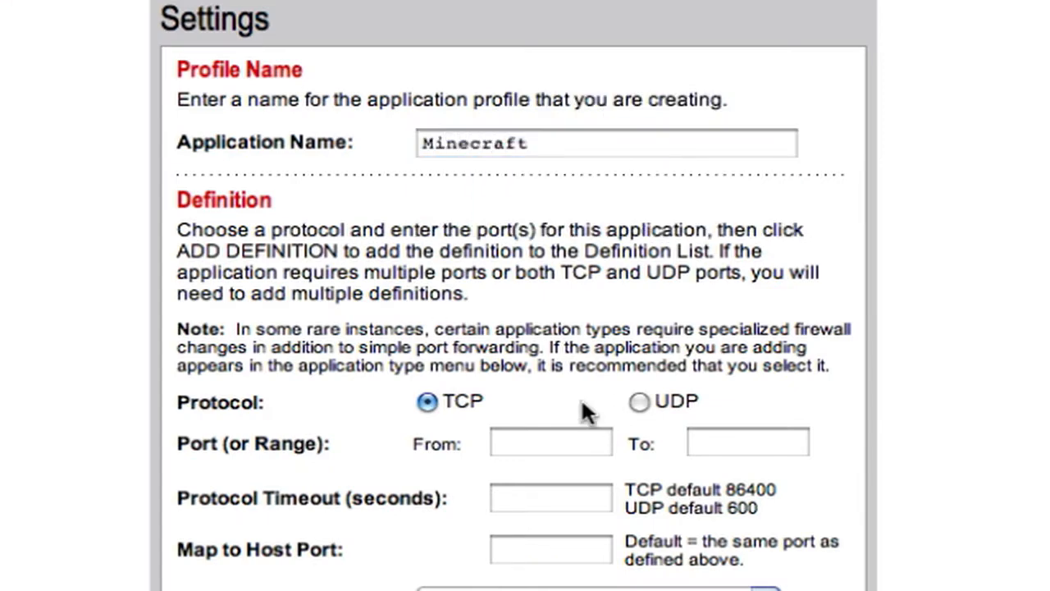
{"action": "type", "text": "25565"}
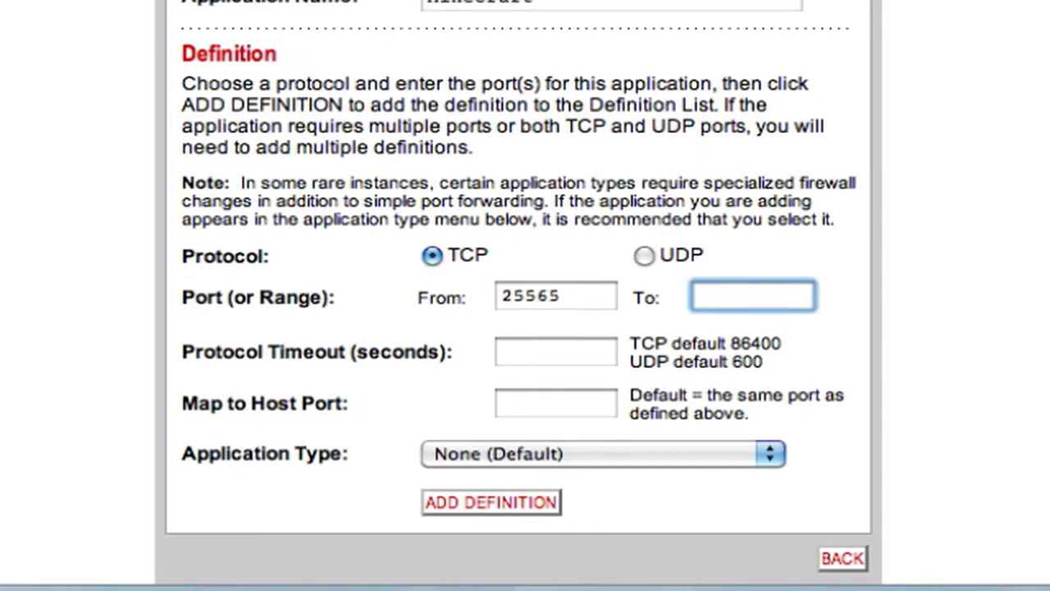
{"action": "type", "text": "25565"}
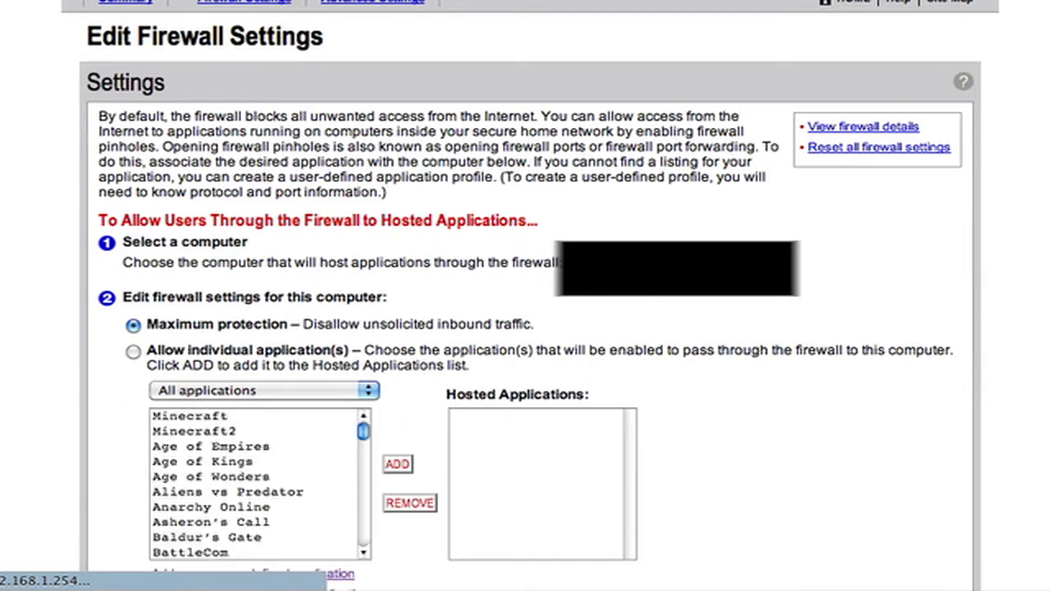
Define a second application, Minecraft2, with TCP port range 25565 to 25565
{"action": "scroll", "scroll_direction": "down", "scroll_amount": 3}
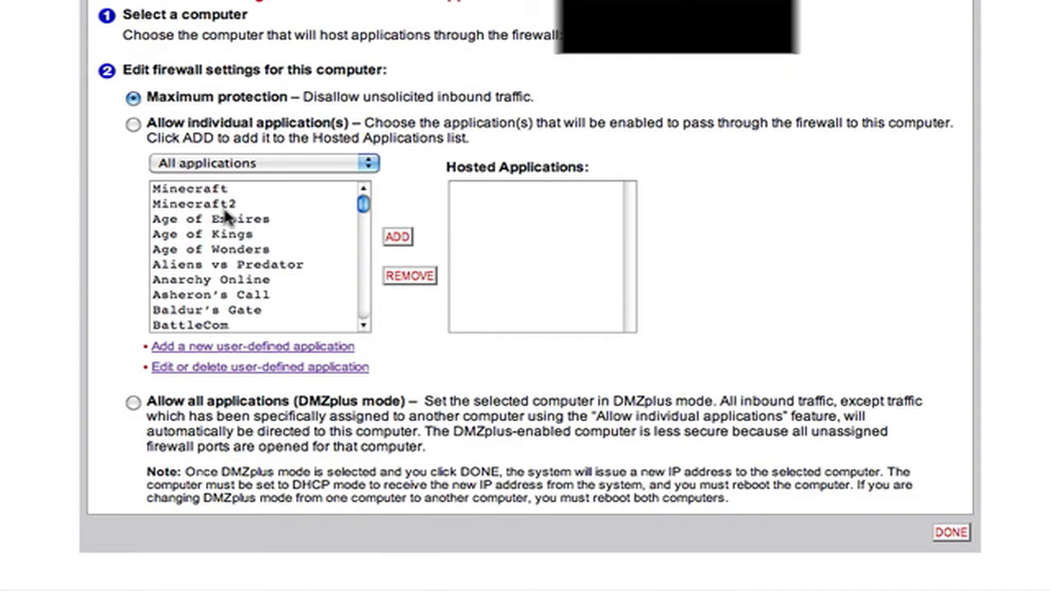
{"action": "mouse_move", "coordinate": [251, 352]}
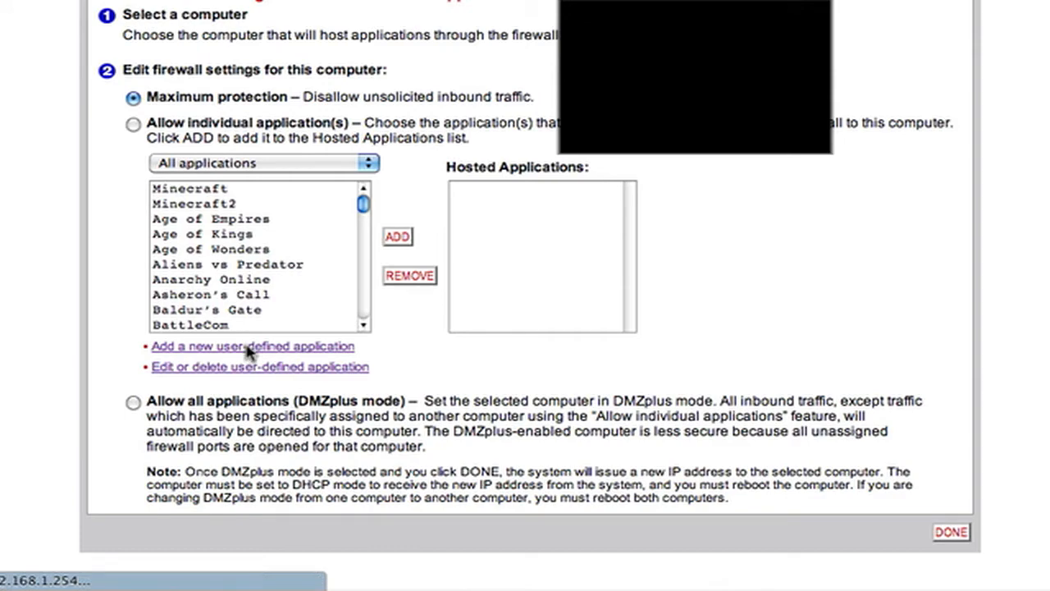
{"action": "left_click", "coordinate": [250, 346]}
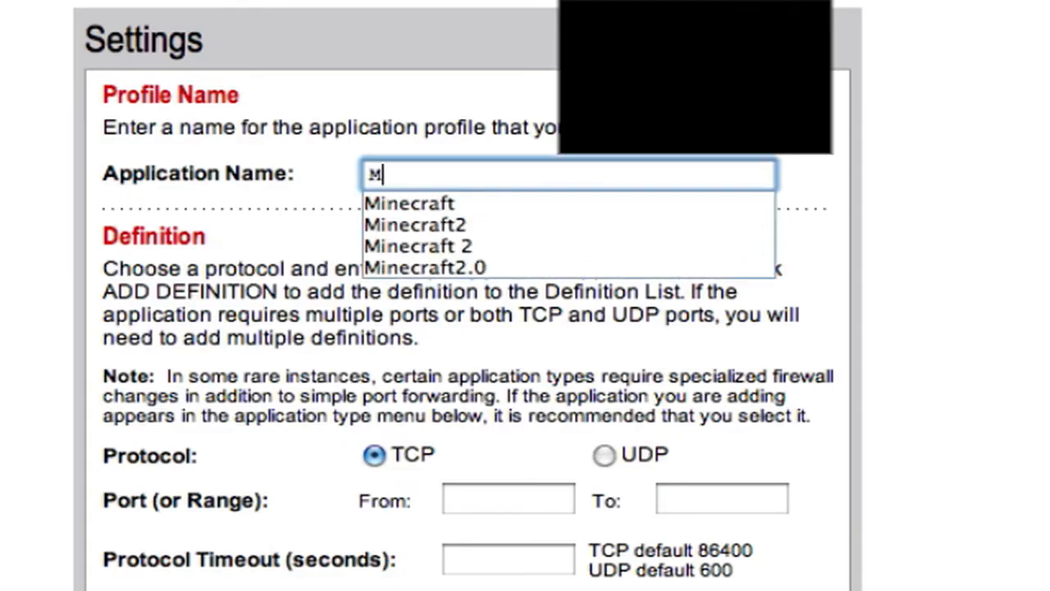
{"action": "left_click", "coordinate": [417, 224]}
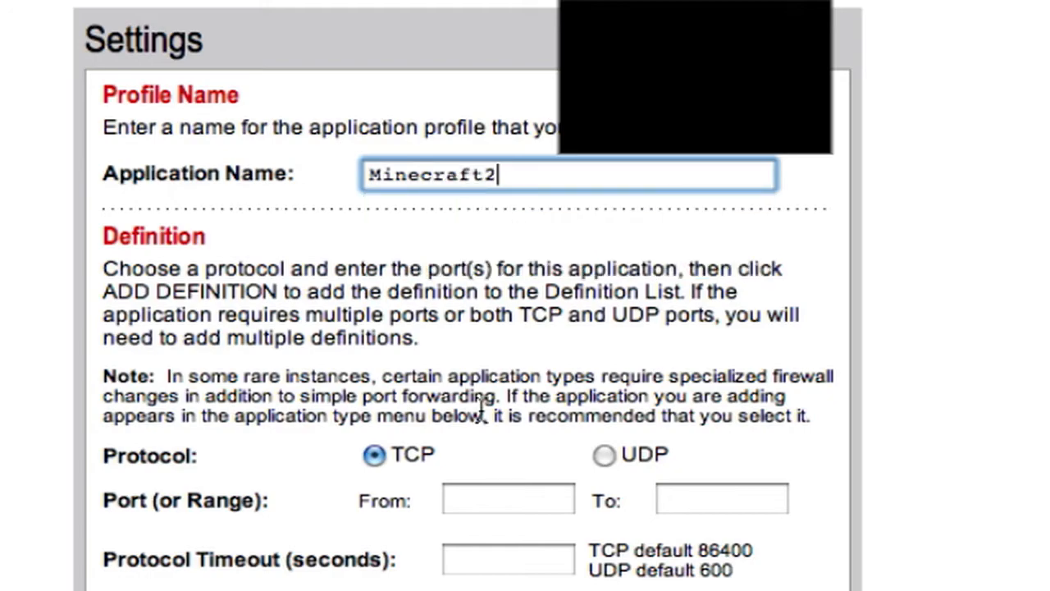
{"action": "left_click", "coordinate": [506, 500]}
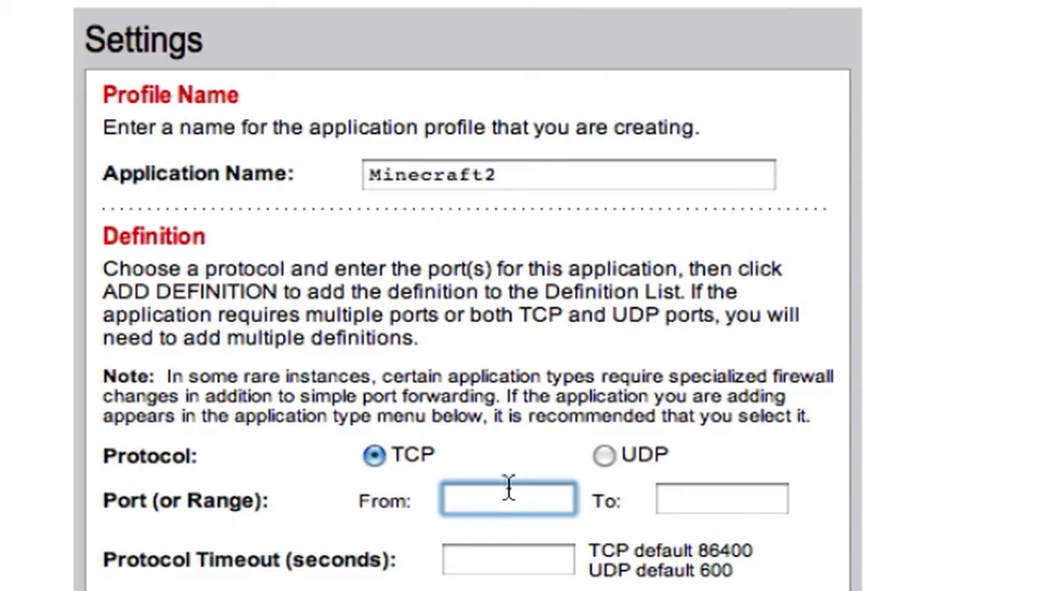
{"action": "type", "text": "25565"}
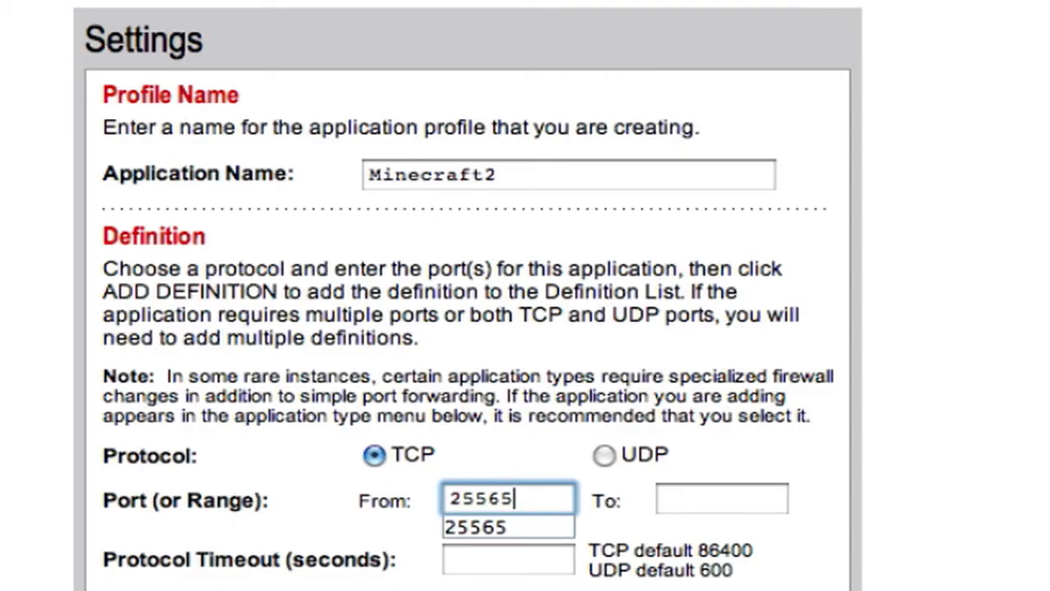
{"action": "left_click", "coordinate": [721, 499]}
{"action": "type", "text": "25565"}
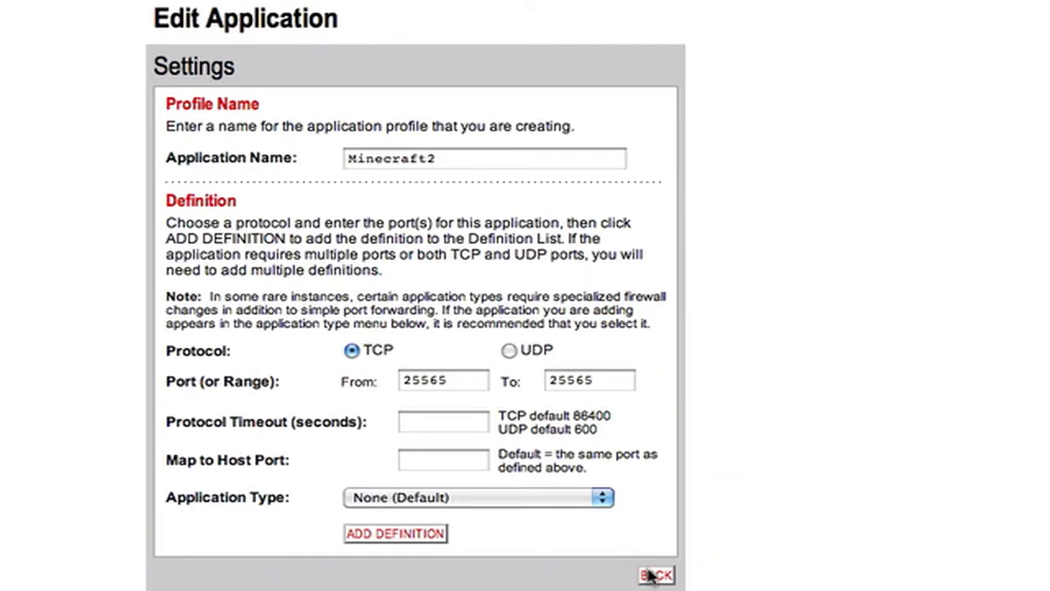
Add the Minecraft profiles as hosted applications on the chosen computer and save
{"action": "left_click", "coordinate": [655, 573]}
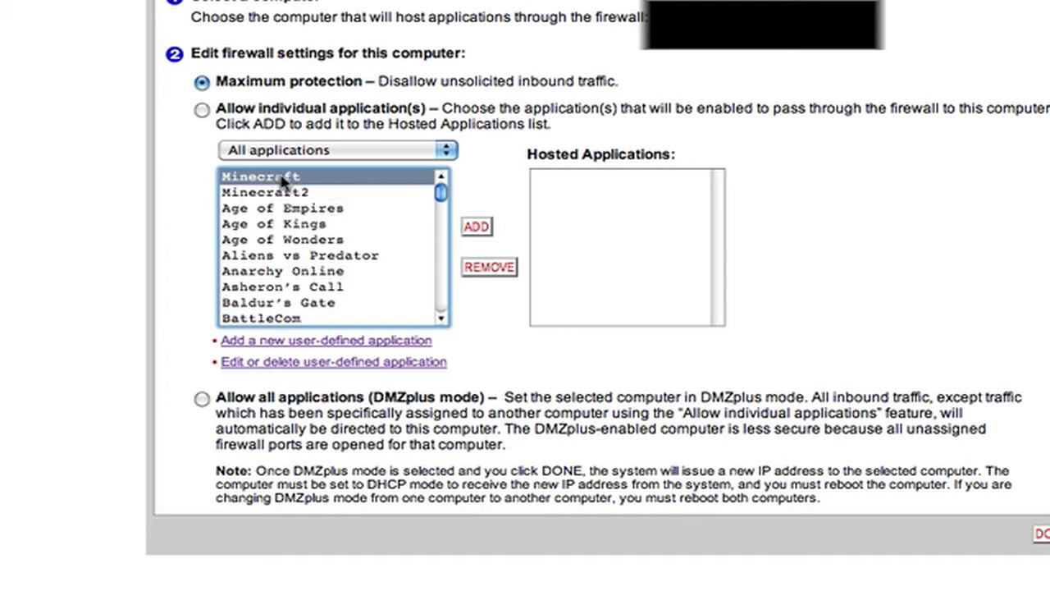
{"action": "mouse_move", "coordinate": [275, 195]}
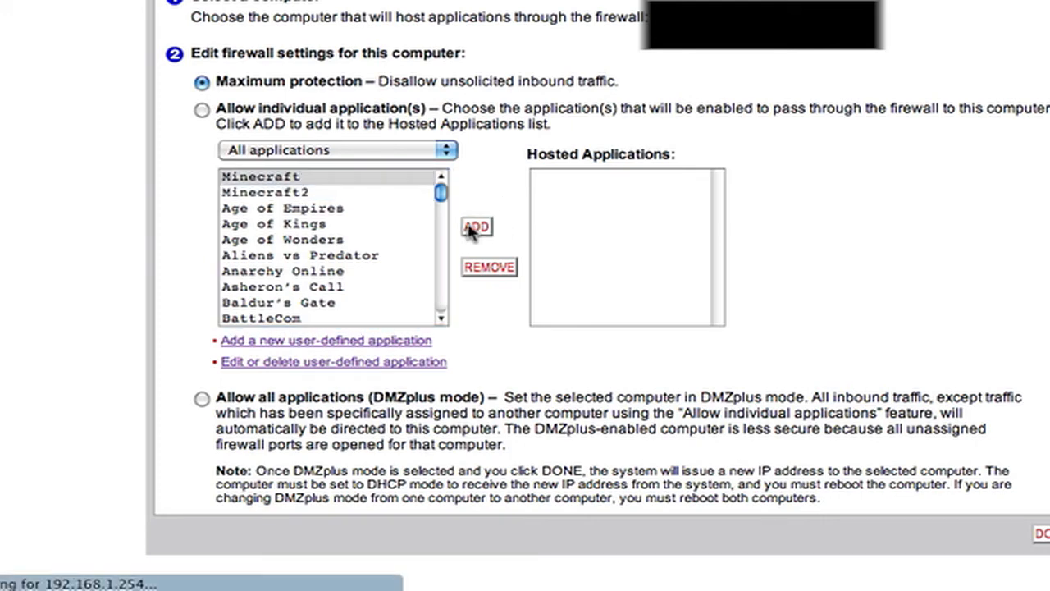
{"action": "left_click", "coordinate": [476, 227]}
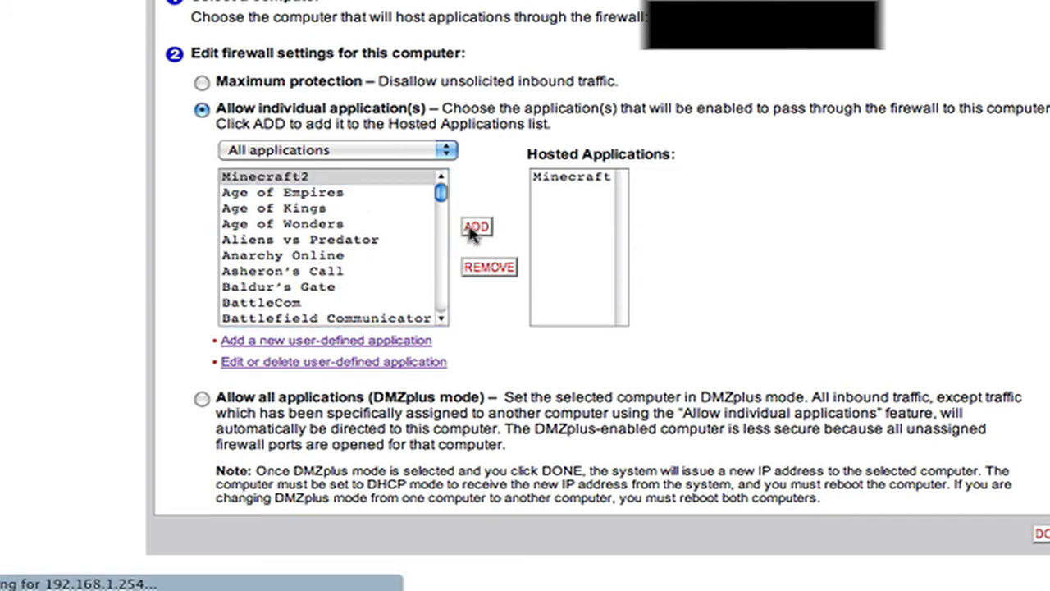
{"action": "mouse_move", "coordinate": [564, 222]}
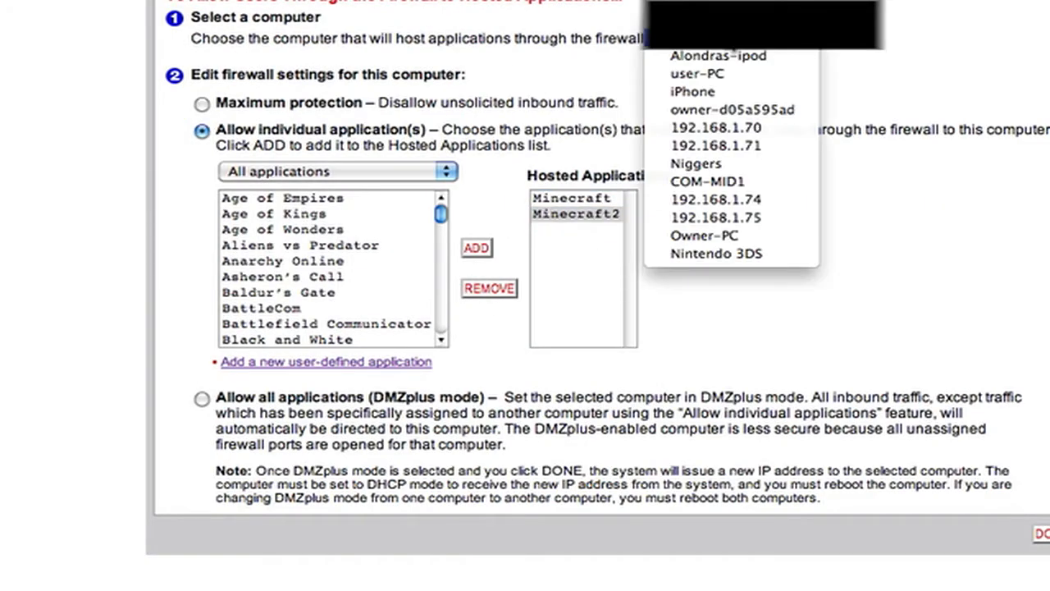
{"action": "left_click", "coordinate": [732, 45]}
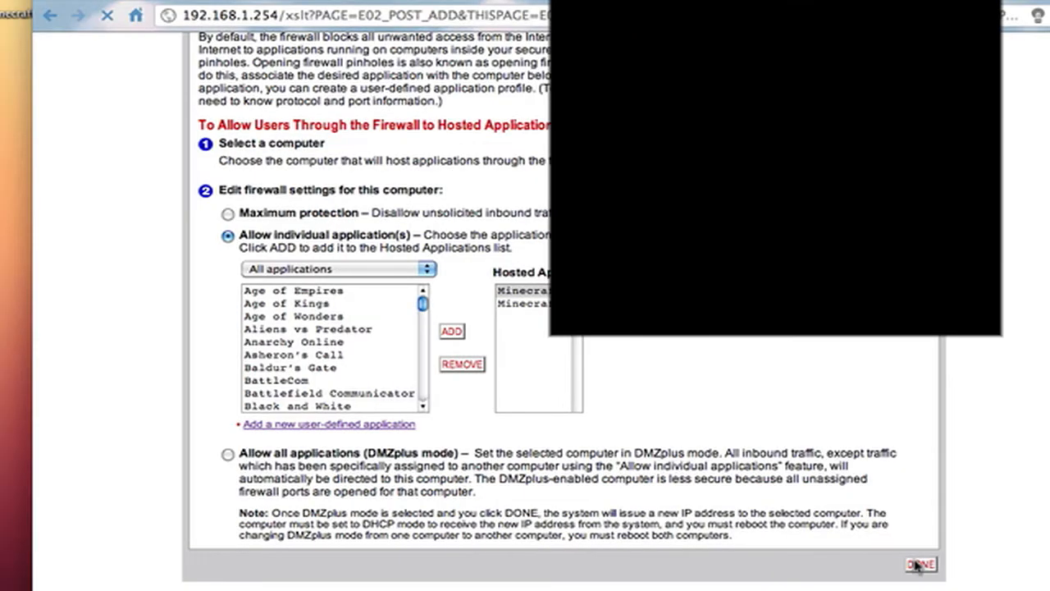
{"action": "left_click", "coordinate": [923, 561]}
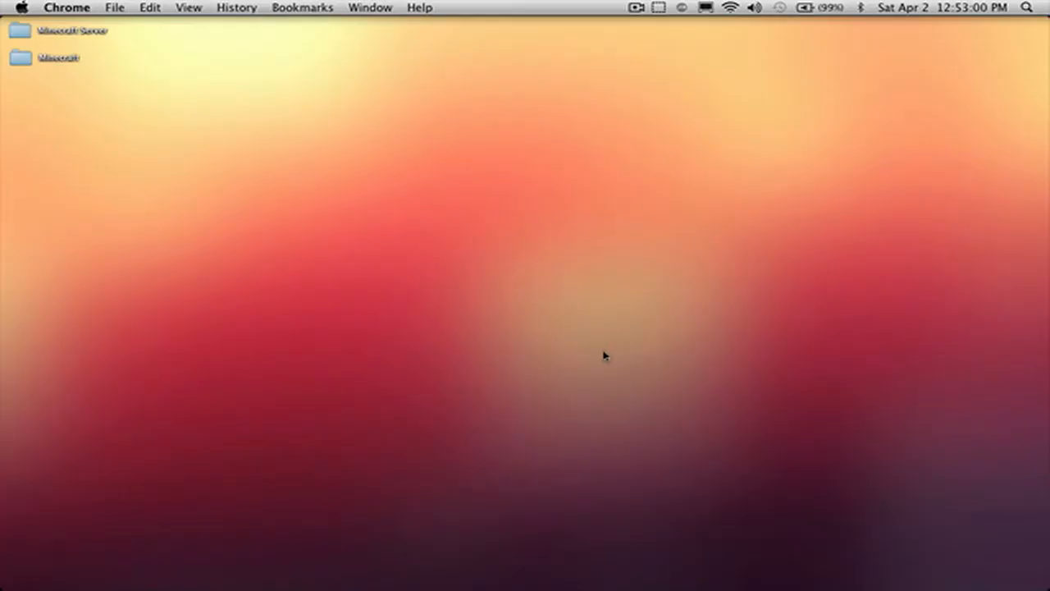
{"action": "mouse_move", "coordinate": [850, 570]}
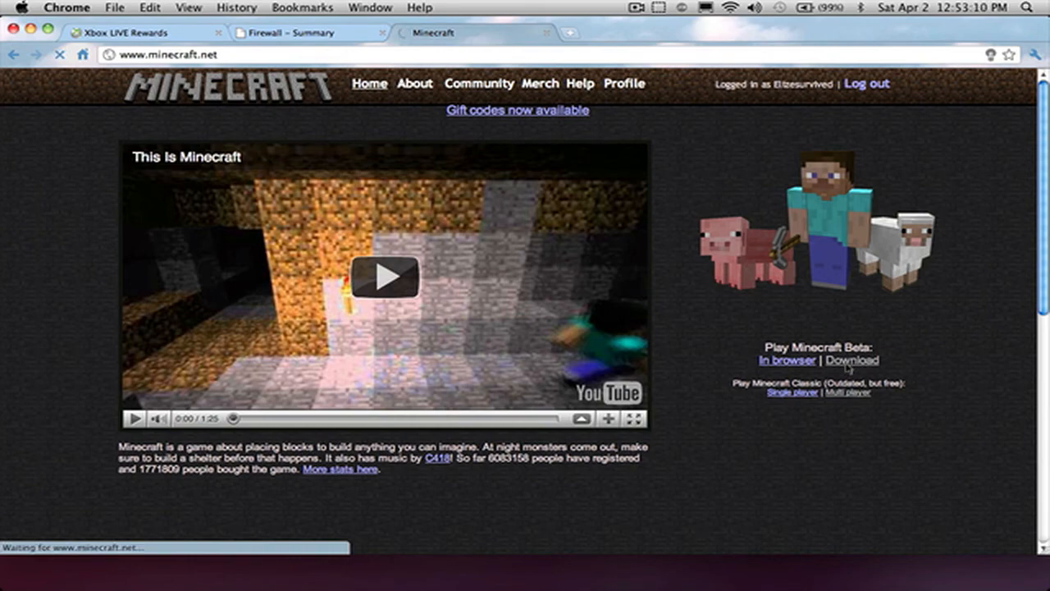
Open minecraft.net's download page with the multiplayer server software links
{"action": "left_click", "coordinate": [853, 360]}
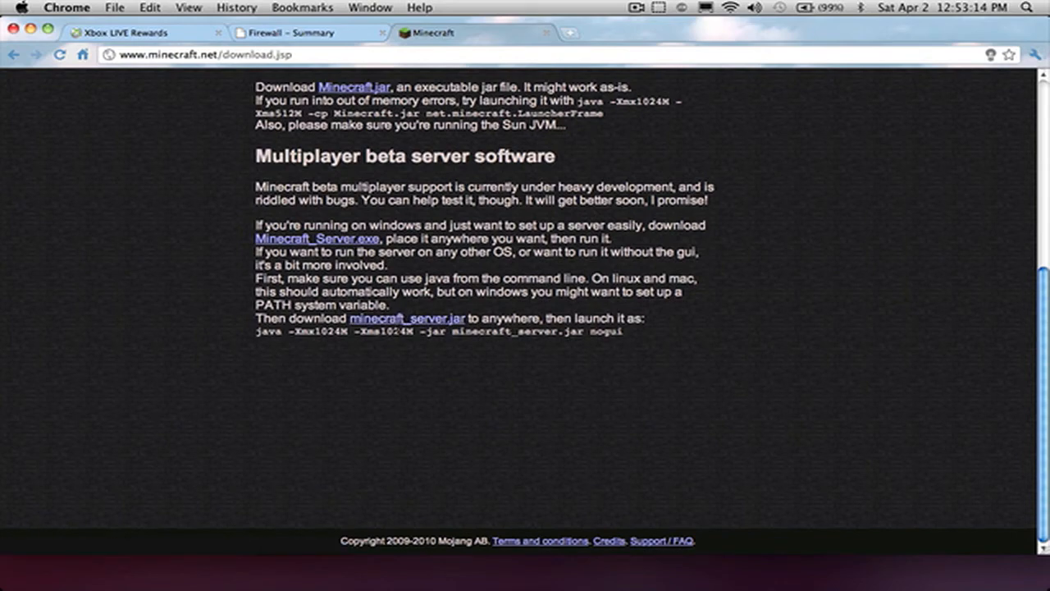
{"action": "mouse_move", "coordinate": [394, 318]}
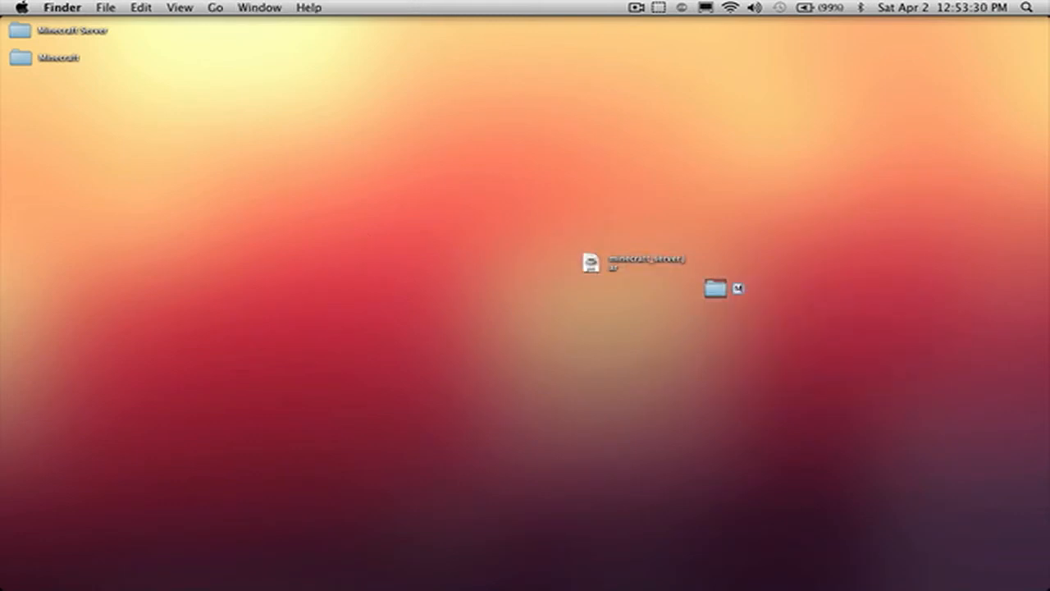
Make the Minecraft Server1 folder and launch minecraft_server.jar from it, accepting the warning
{"action": "left_click", "coordinate": [738, 291]}
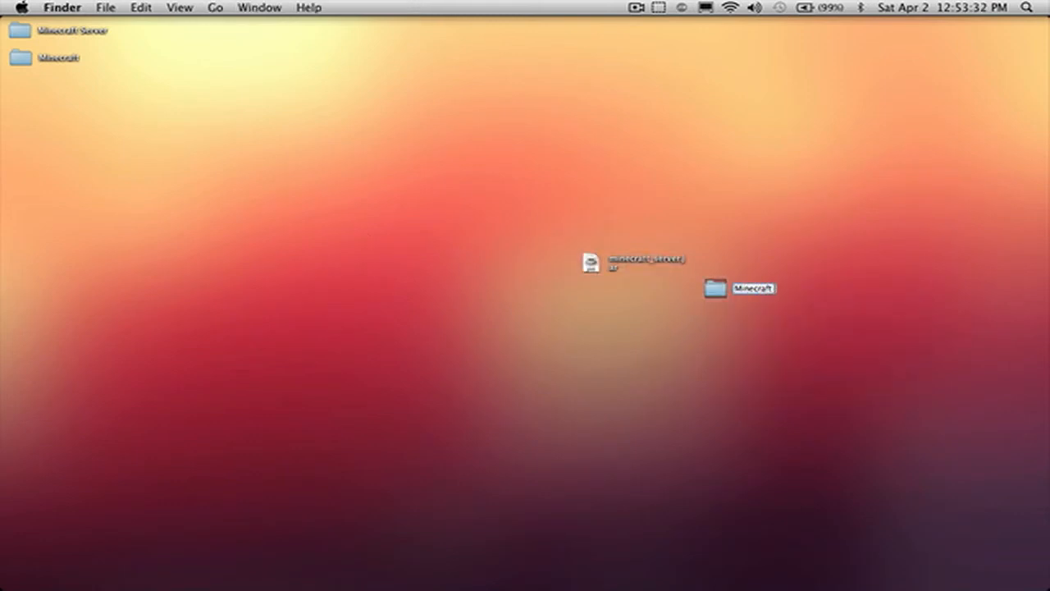
{"action": "key", "text": "Return"}
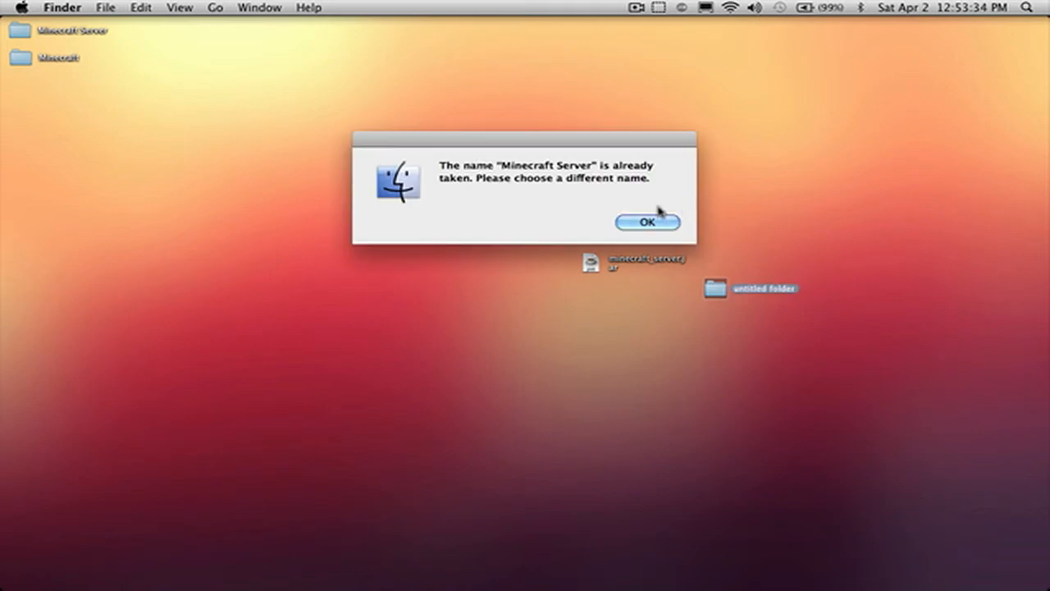
{"action": "left_click", "coordinate": [648, 221]}
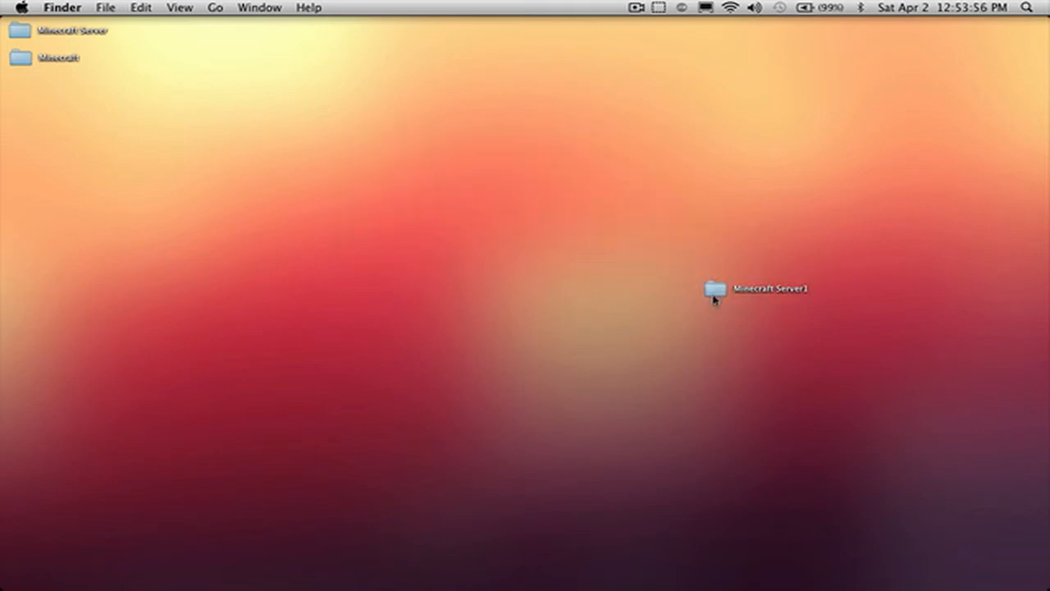
{"action": "double_click", "coordinate": [712, 289]}
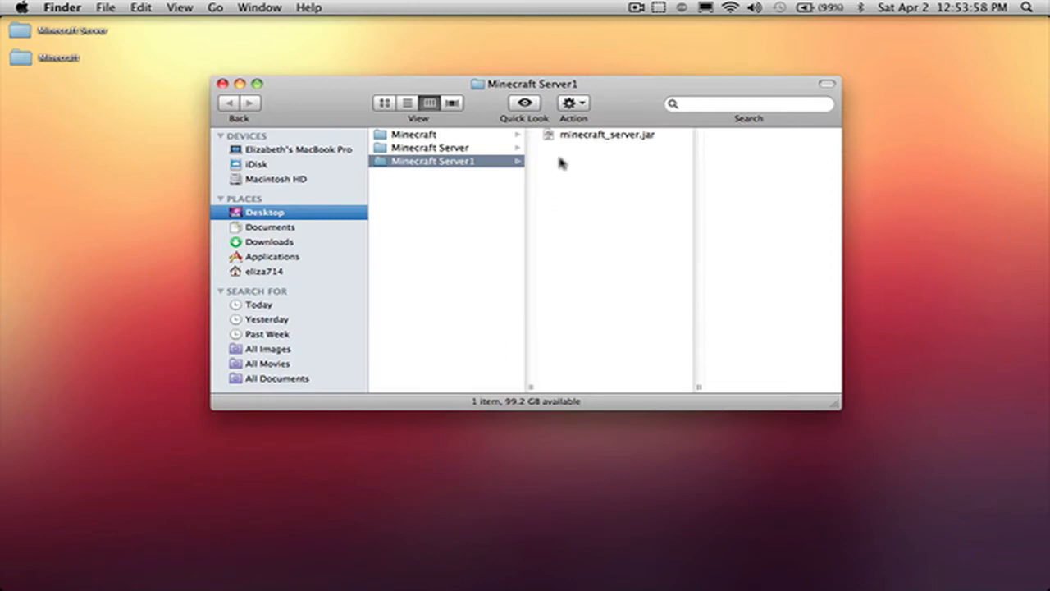
{"action": "double_click", "coordinate": [605, 134]}
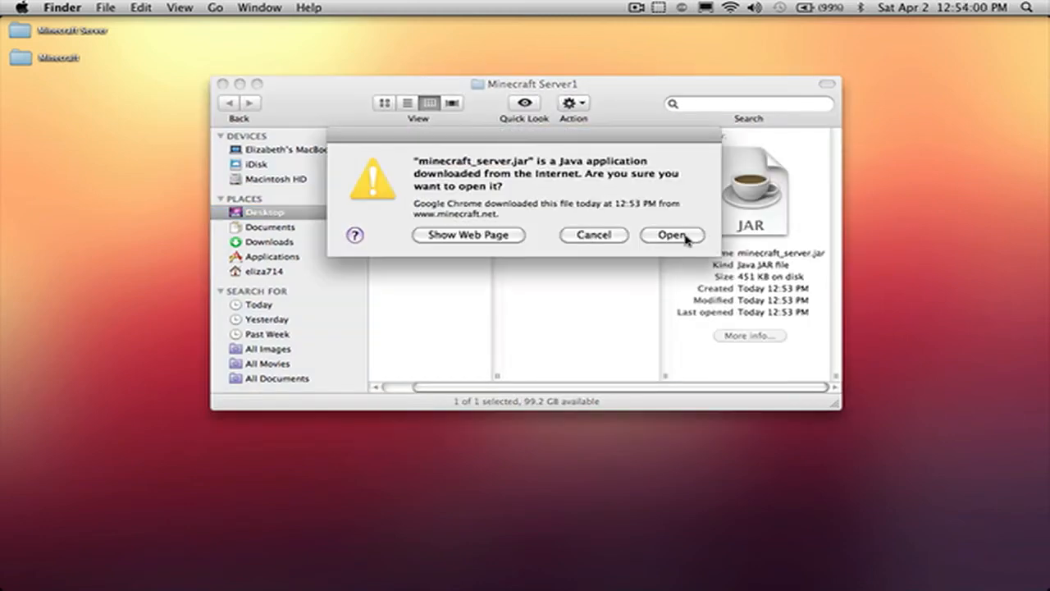
{"action": "left_click", "coordinate": [673, 235]}
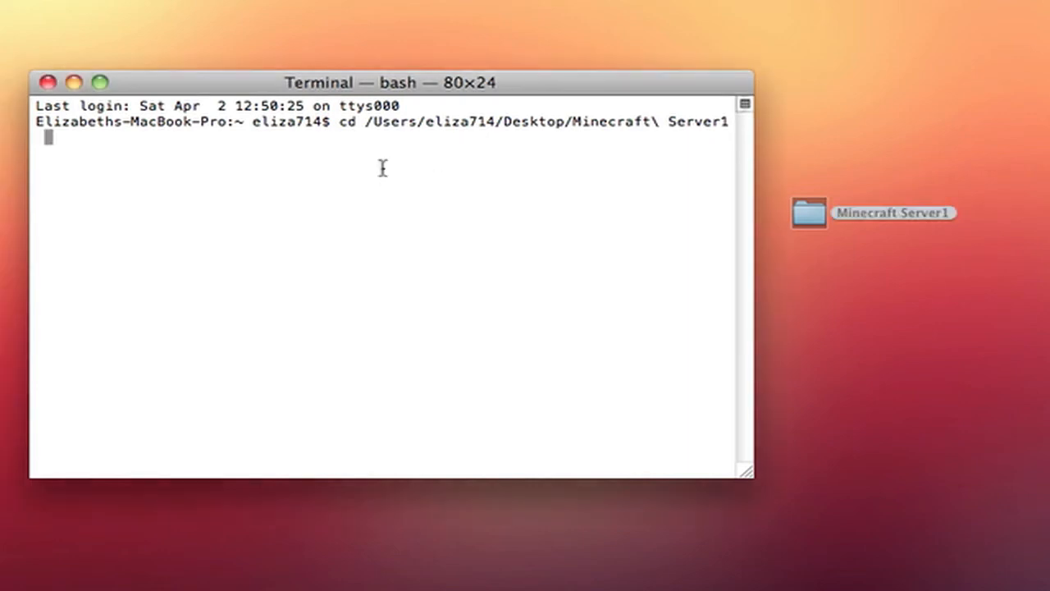
Start the server with 'java -Xmx1024M -Xms1024M -jar minecraft_server.jar'
{"action": "type", "text": "java -Xmx1024M -Xms1024M -jar minecraft_server.jar"}
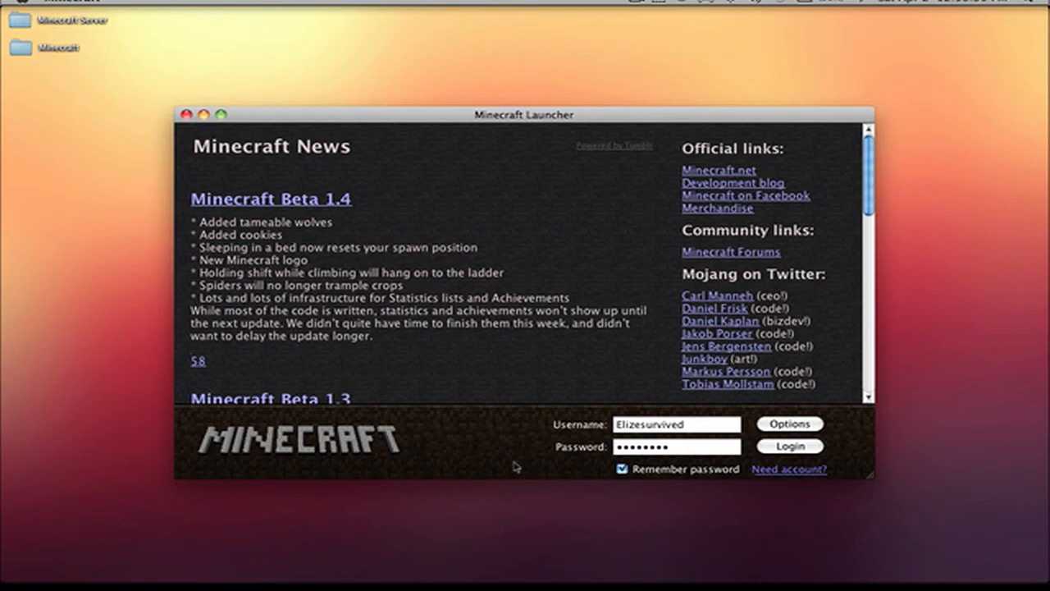
{"action": "mouse_move", "coordinate": [718, 409]}
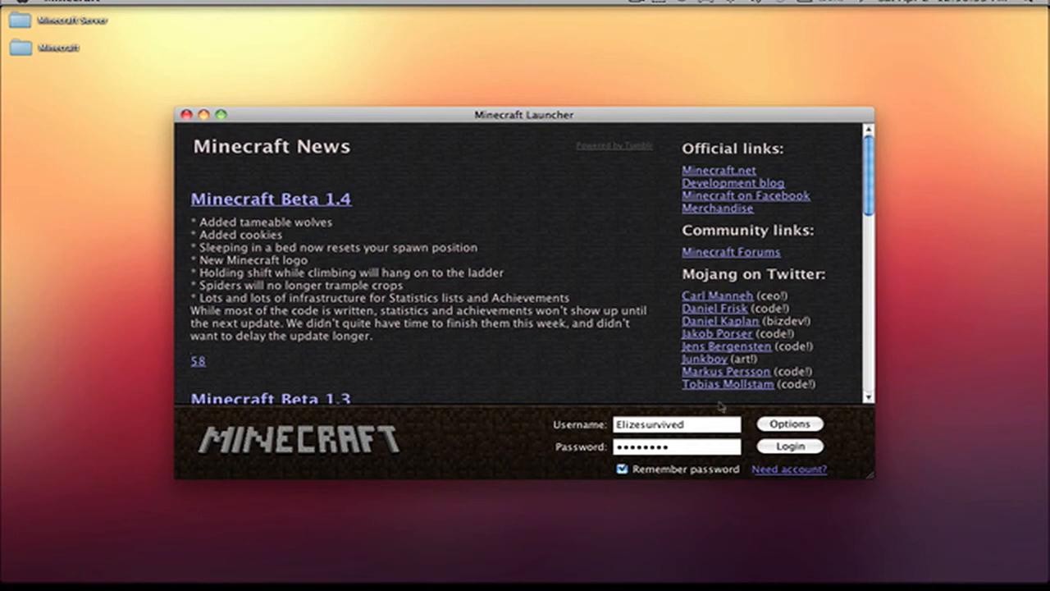
Log in to Minecraft, reach the Multiplayer IP entry screen, and show wireless networks
{"action": "left_click", "coordinate": [789, 446]}
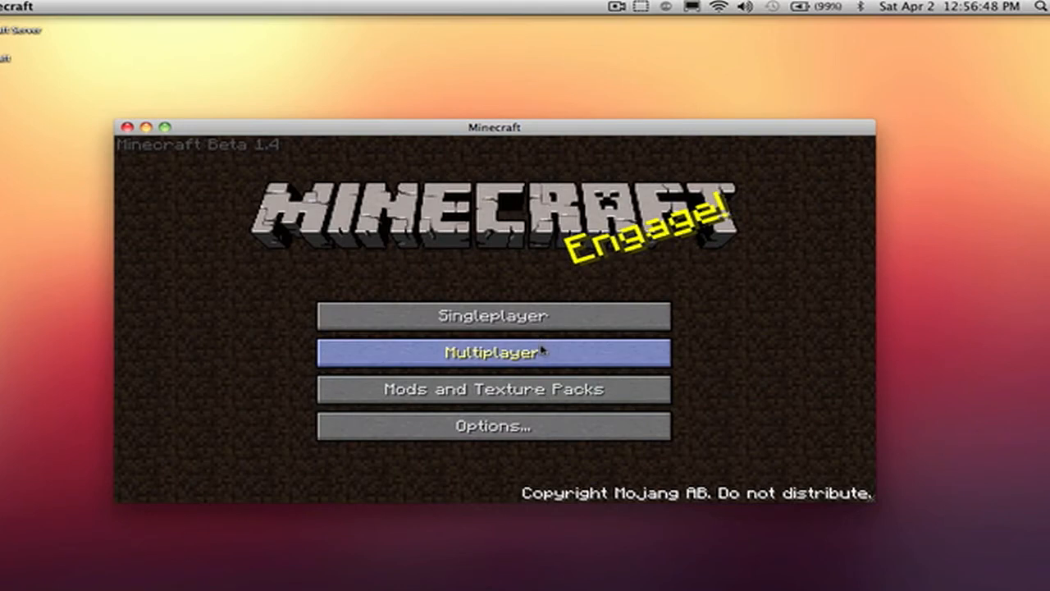
{"action": "left_click", "coordinate": [494, 351]}
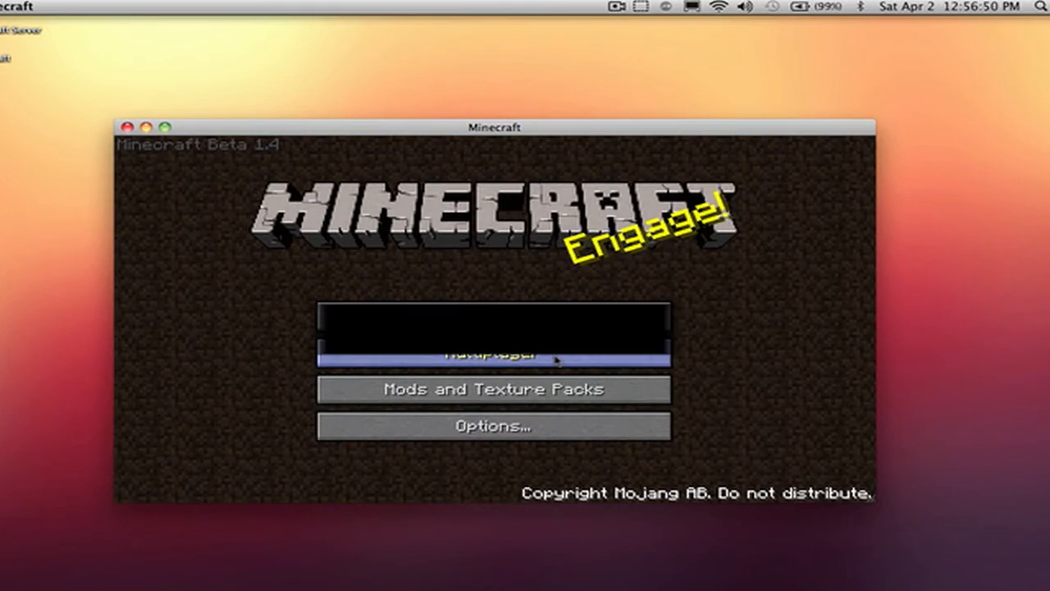
{"action": "left_click", "coordinate": [494, 355]}
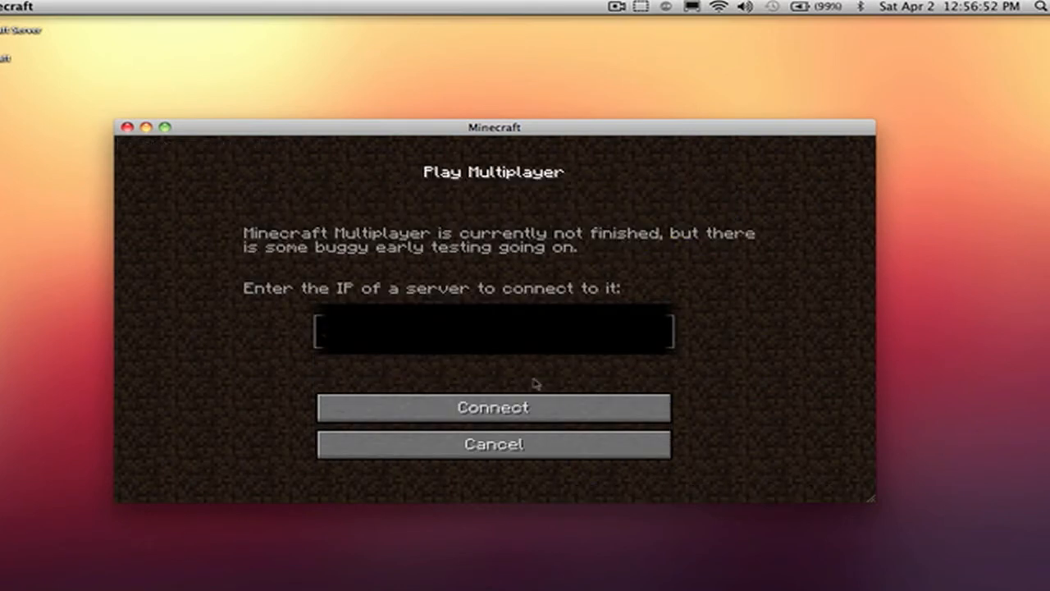
{"action": "mouse_move", "coordinate": [713, 35]}
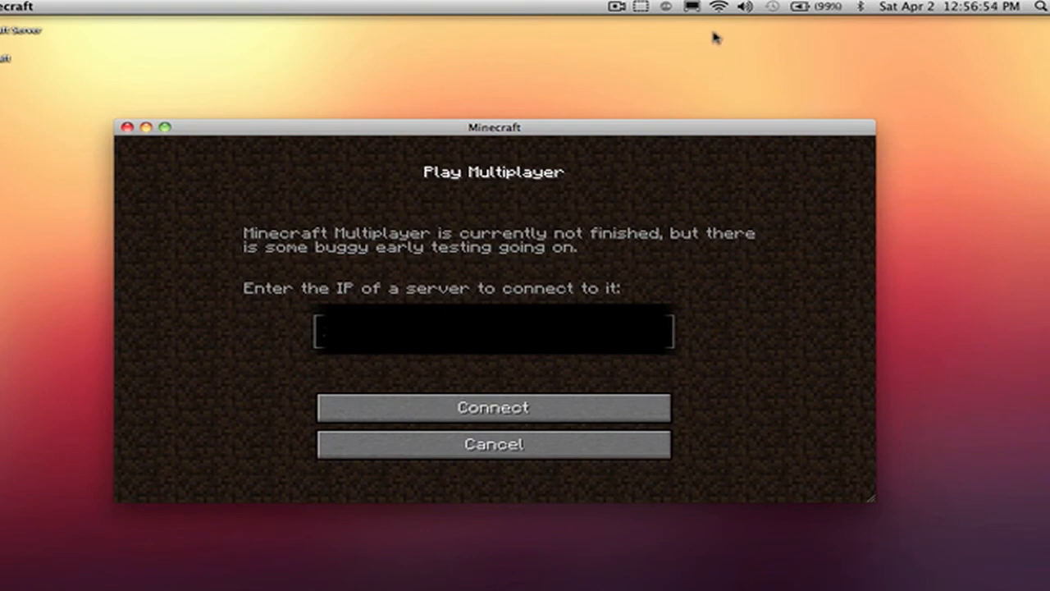
{"action": "left_click", "coordinate": [718, 10]}
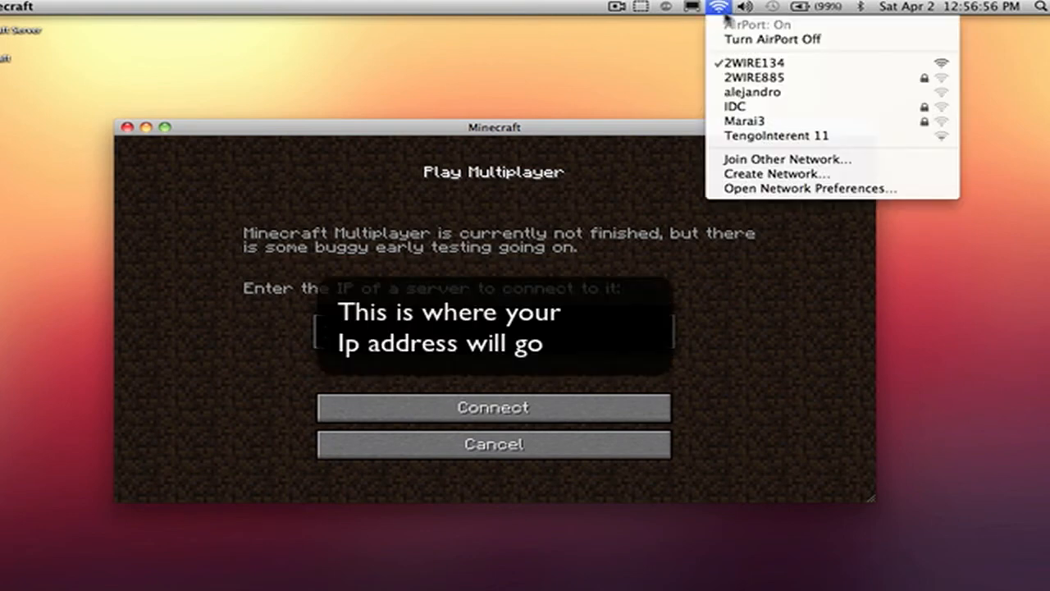
Show the AirPort connection's advanced TCP/IP details with its IPv4 address and router 192.168.1.254
{"action": "left_click", "coordinate": [809, 188]}
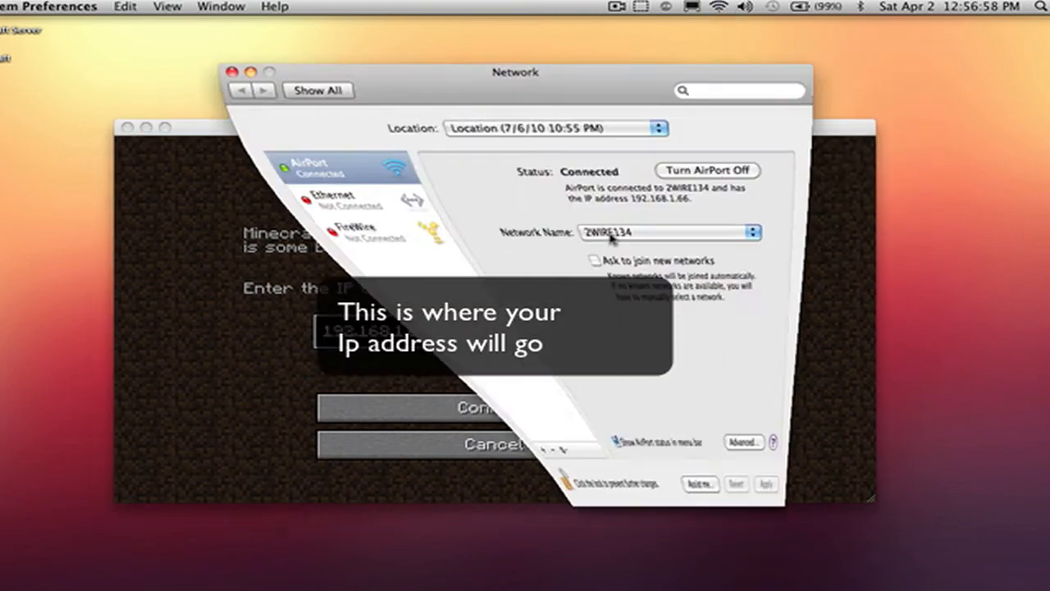
{"action": "left_click", "coordinate": [744, 442]}
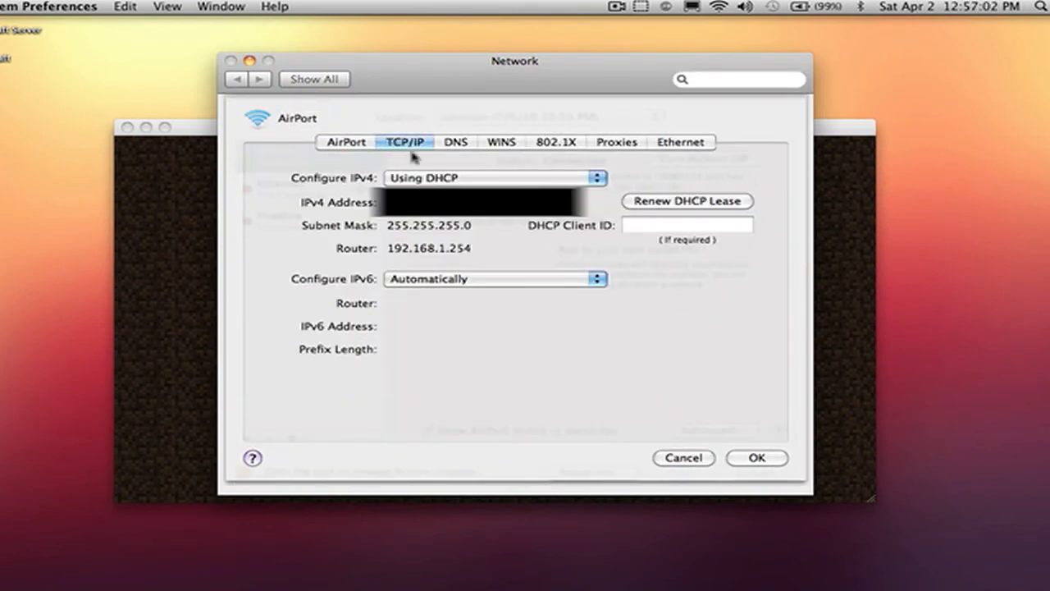
{"action": "mouse_move", "coordinate": [262, 177]}
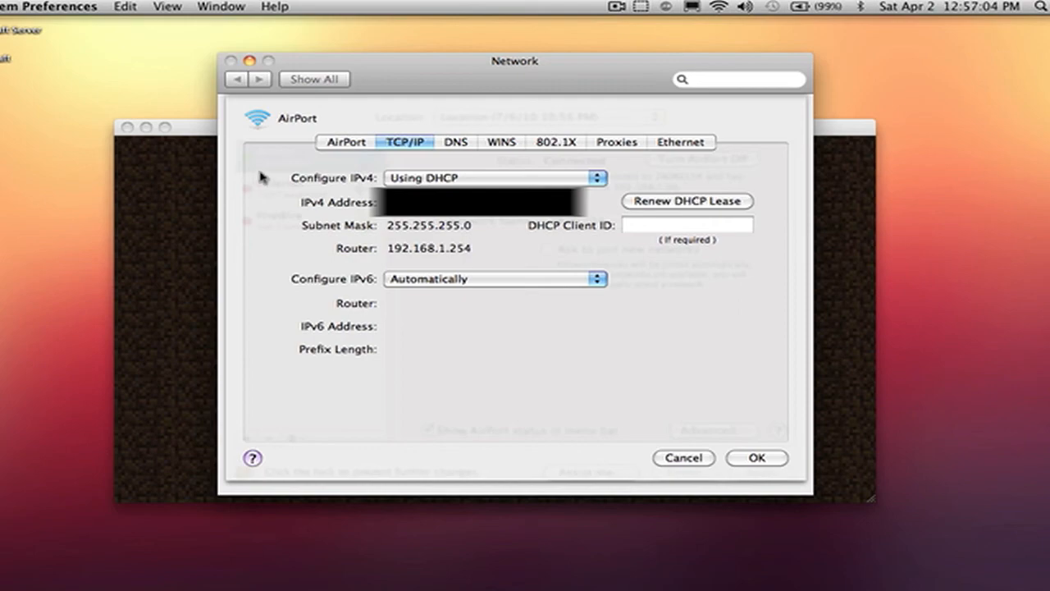